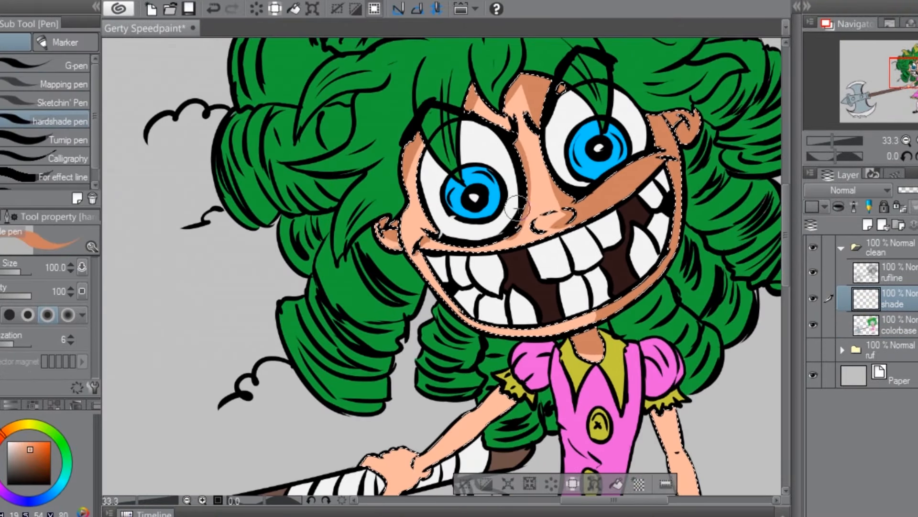
pyautogui.scroll(-3)
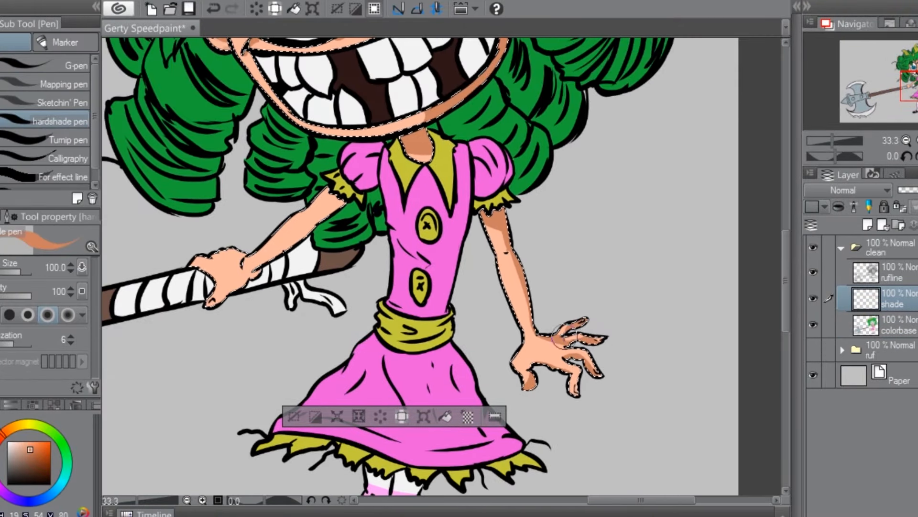